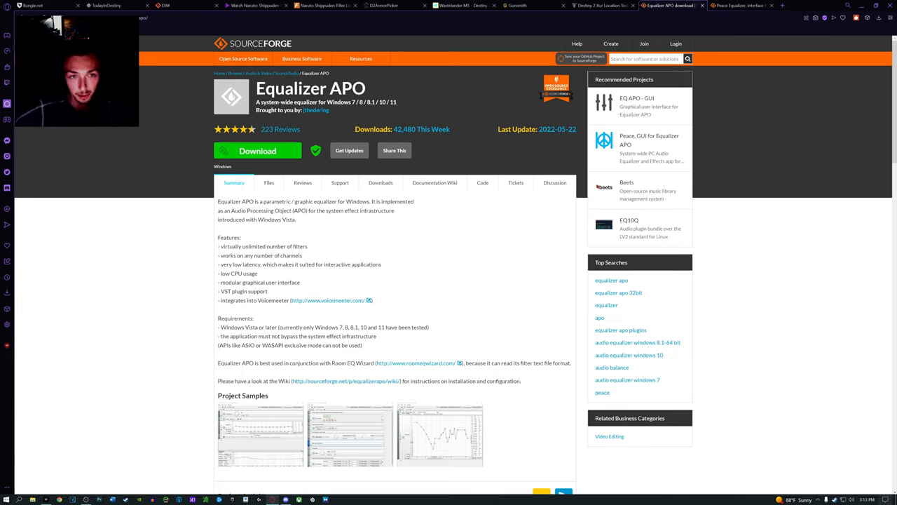
pyautogui.moveTo(460, 136)
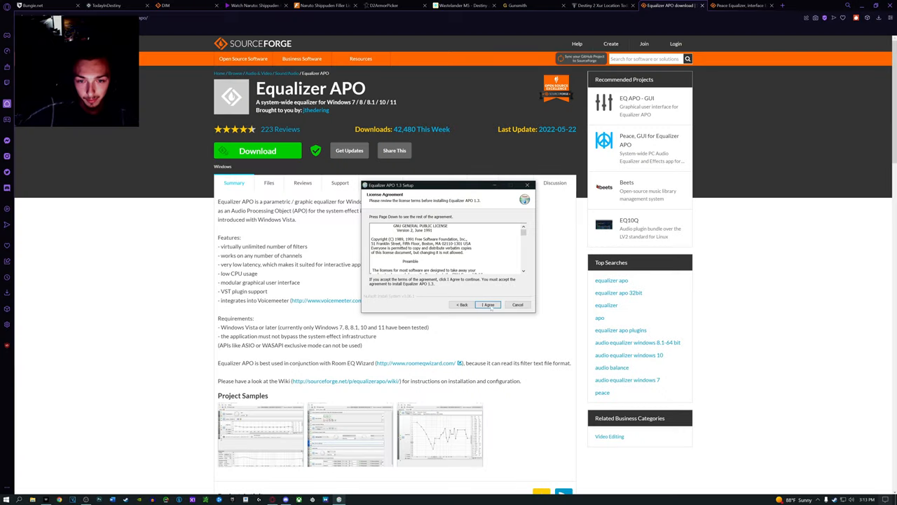
# Step: Accept the license, dismiss the configurator note, and finish installing Equalizer APO 1.3
pyautogui.click(487, 304)
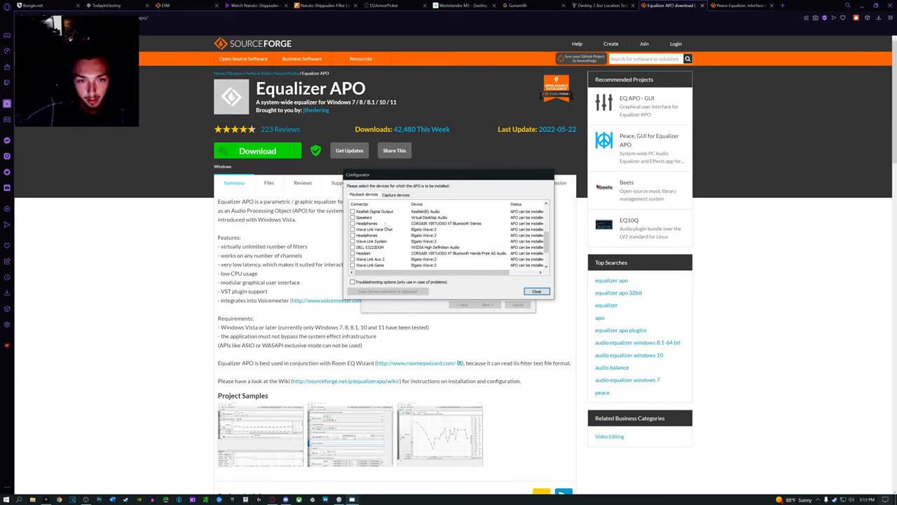
pyautogui.scroll(-3)
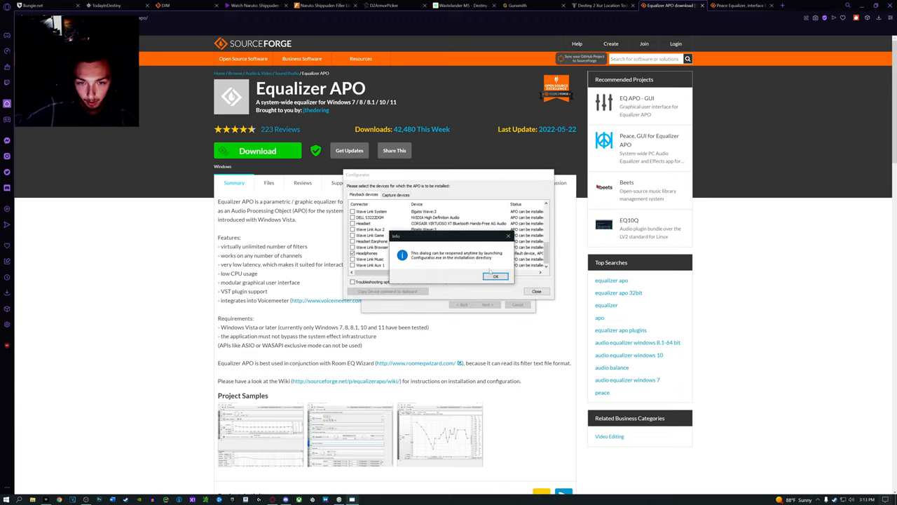
pyautogui.click(495, 276)
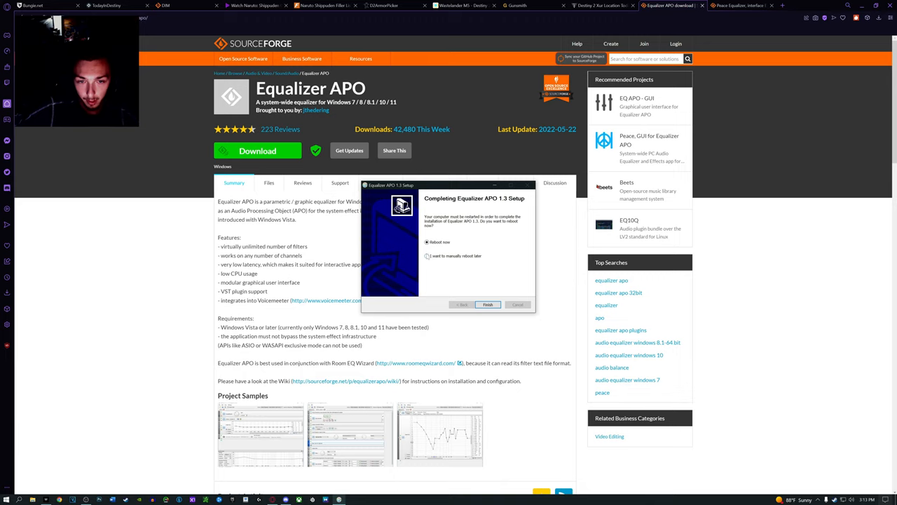
pyautogui.click(427, 255)
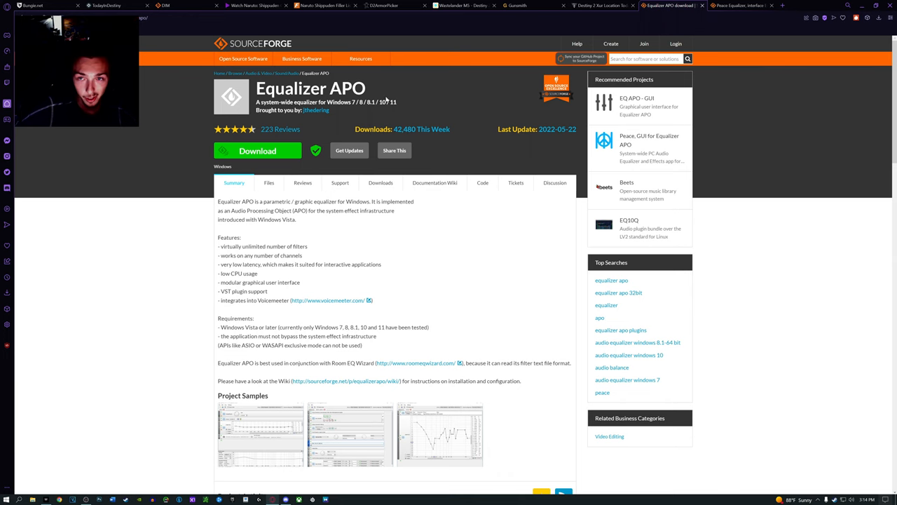
pyautogui.moveTo(766, 58)
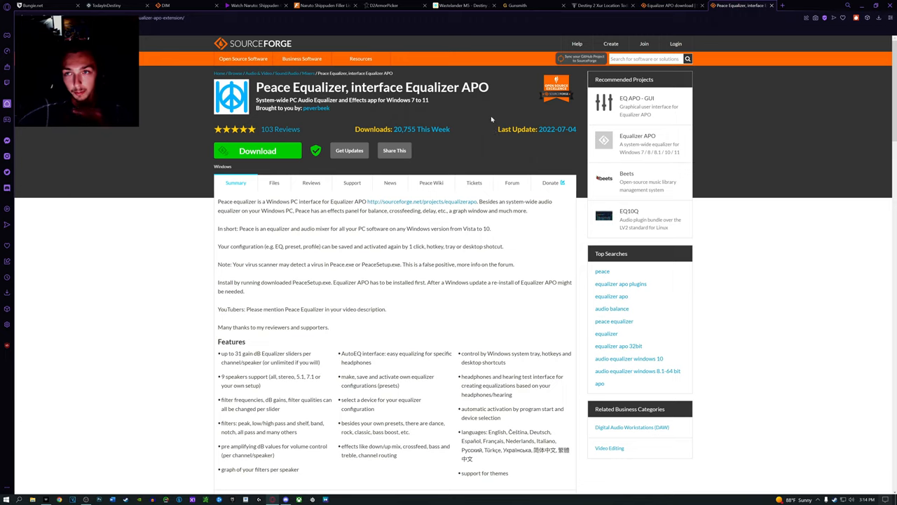
pyautogui.moveTo(434, 106)
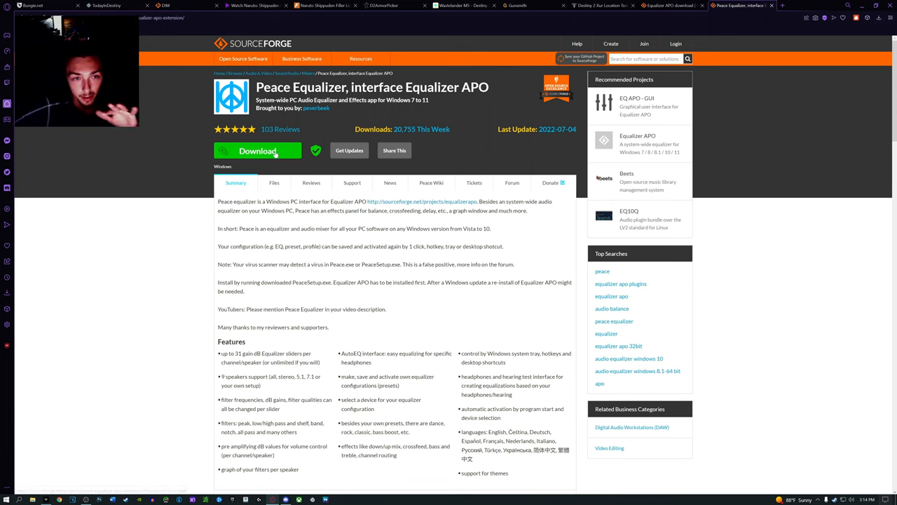
# Step: Start downloading the PeaceSetup installer from the Peace Equalizer SourceForge page
pyautogui.click(258, 151)
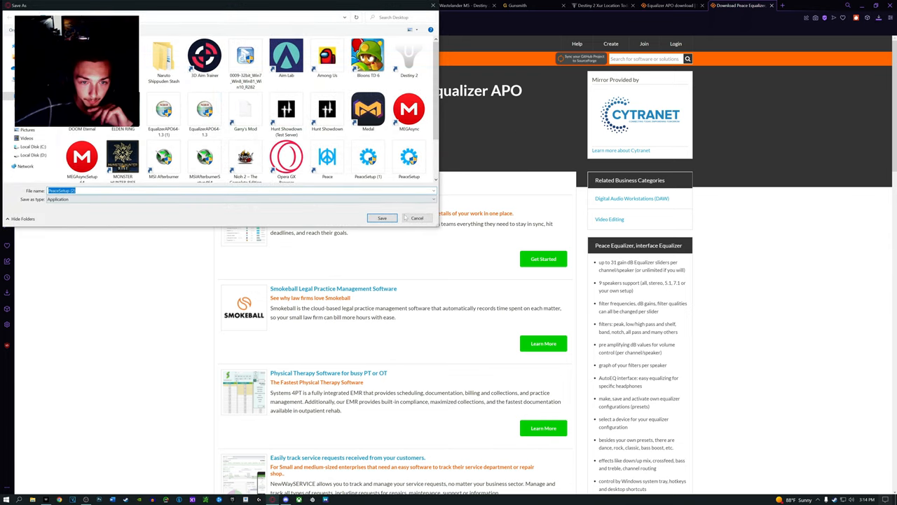
# Step: Save PeaceSetup, install Peace 1.6.2.6, and close the setup tool
pyautogui.click(382, 218)
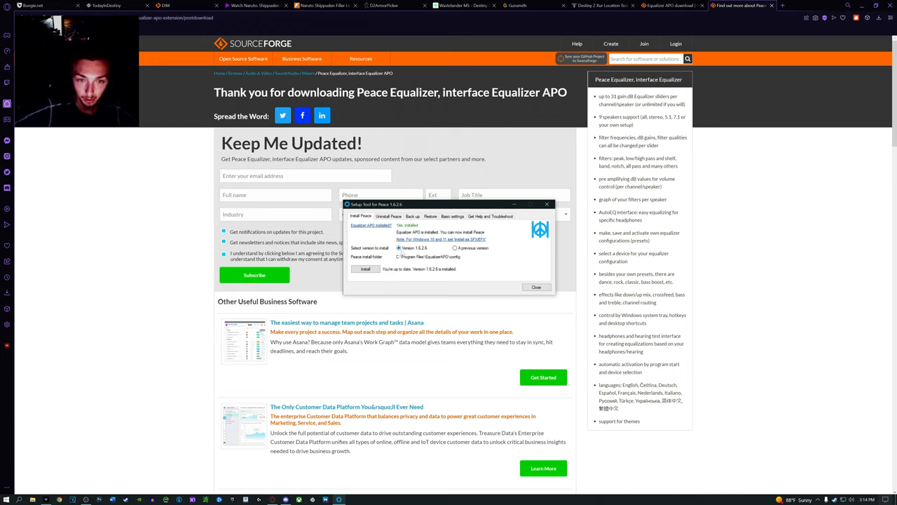
pyautogui.click(365, 269)
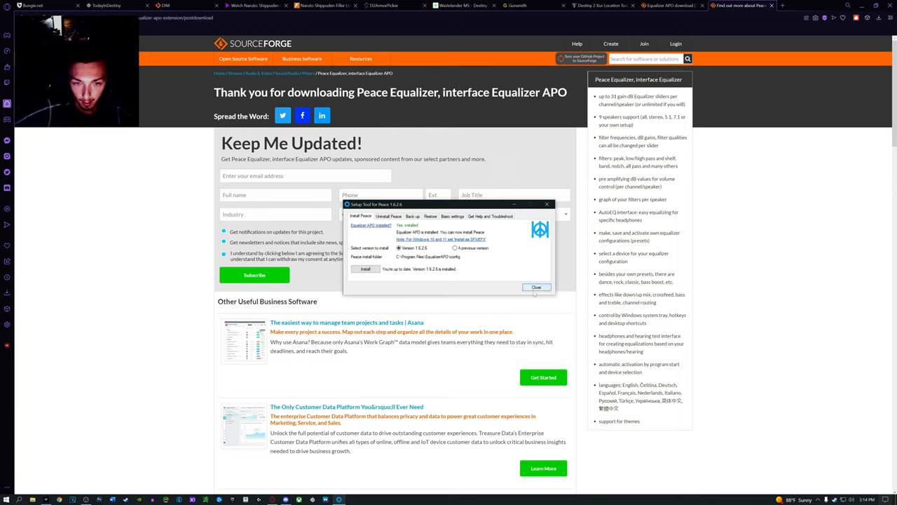
pyautogui.click(536, 287)
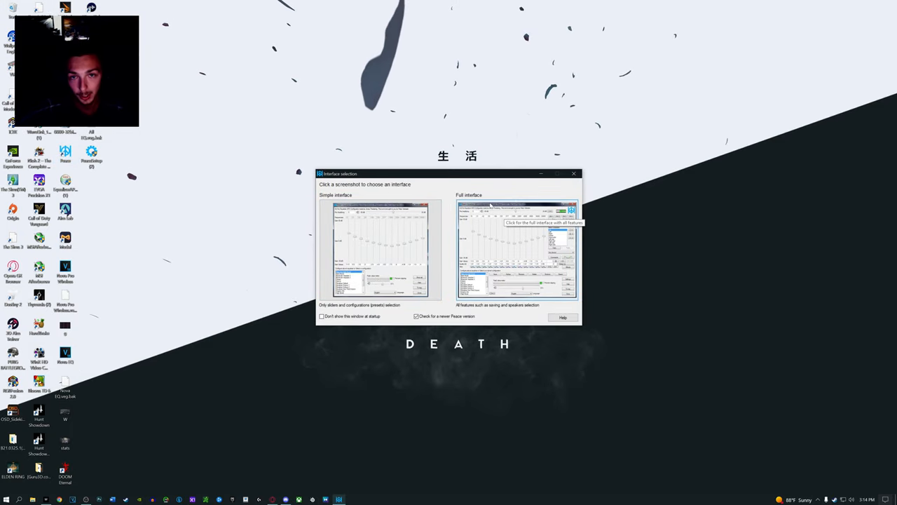
pyautogui.moveTo(370, 243)
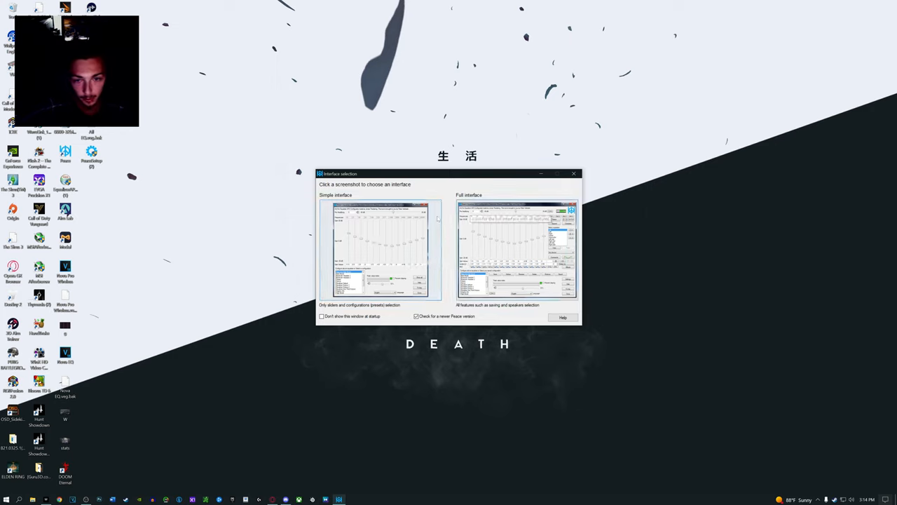
pyautogui.moveTo(515, 249)
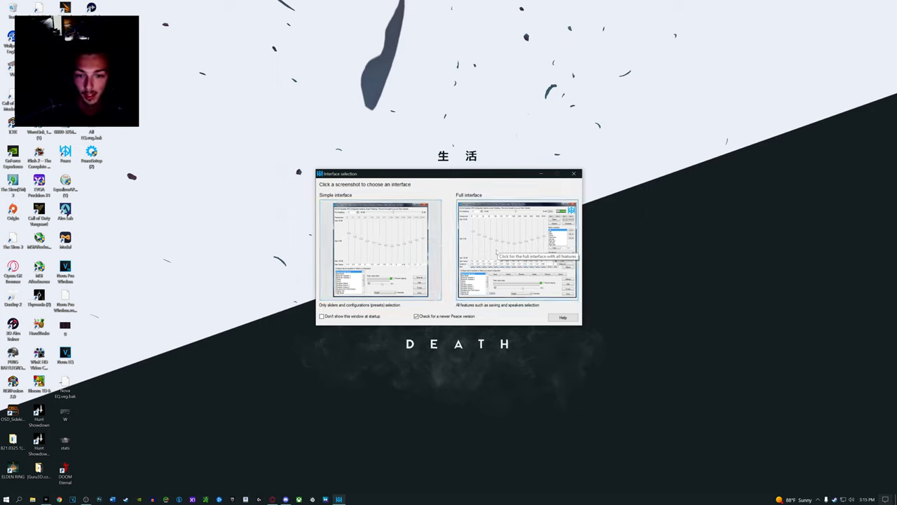
# Step: Choose the Full interface in Peace's interface selection window
pyautogui.click(516, 249)
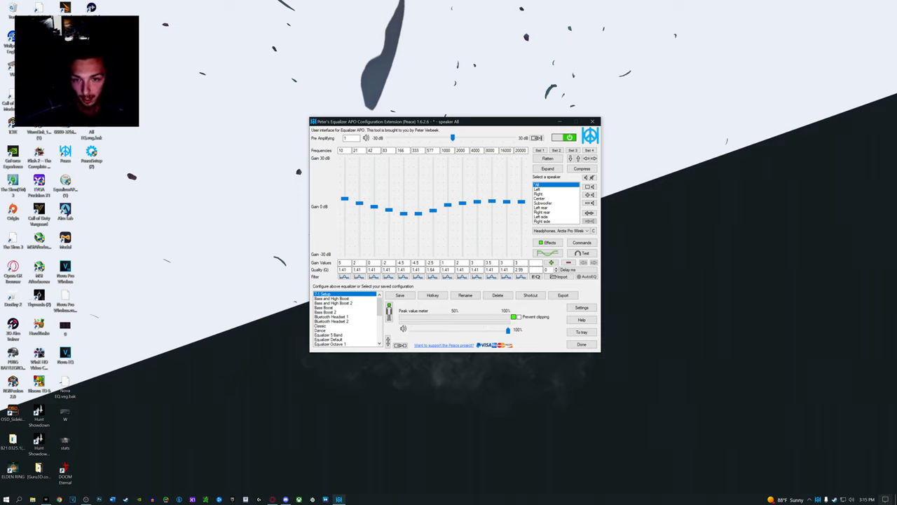
pyautogui.moveTo(493, 202)
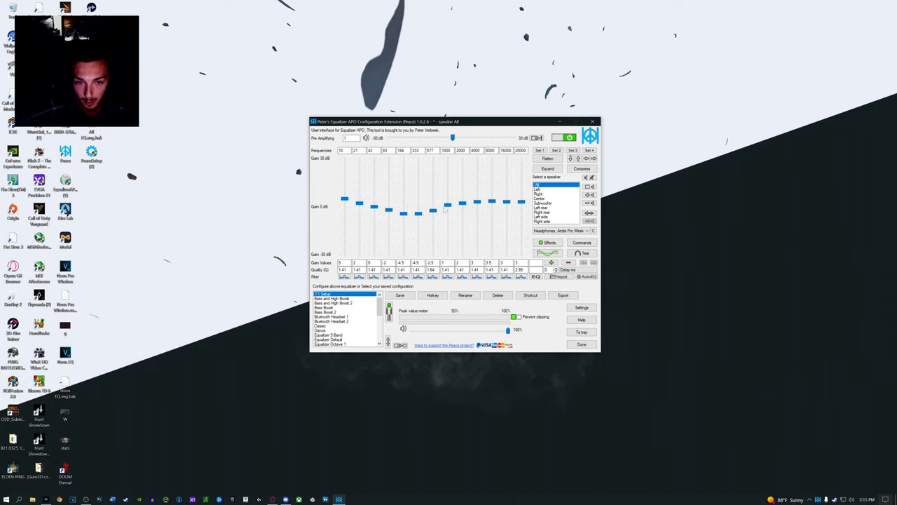
pyautogui.moveTo(332, 299)
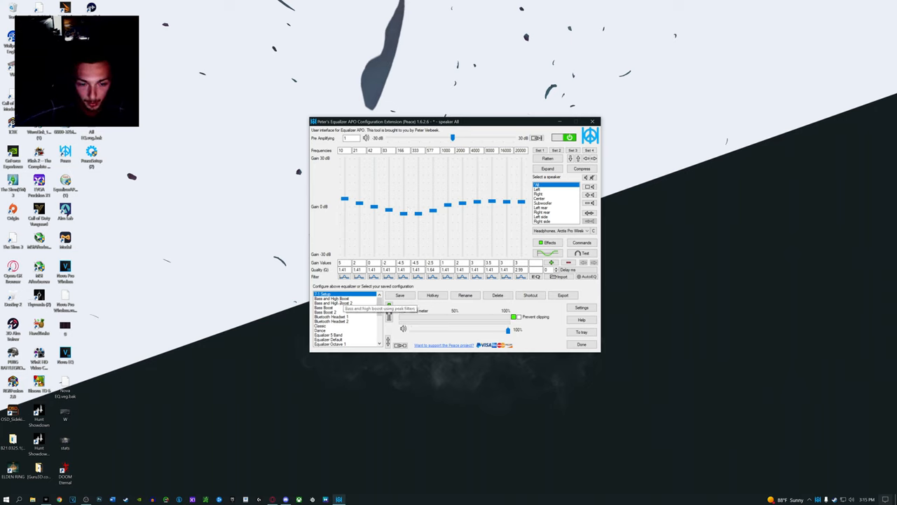
# Step: Select the 7-1 Setup configuration but decline activating it
pyautogui.click(333, 294)
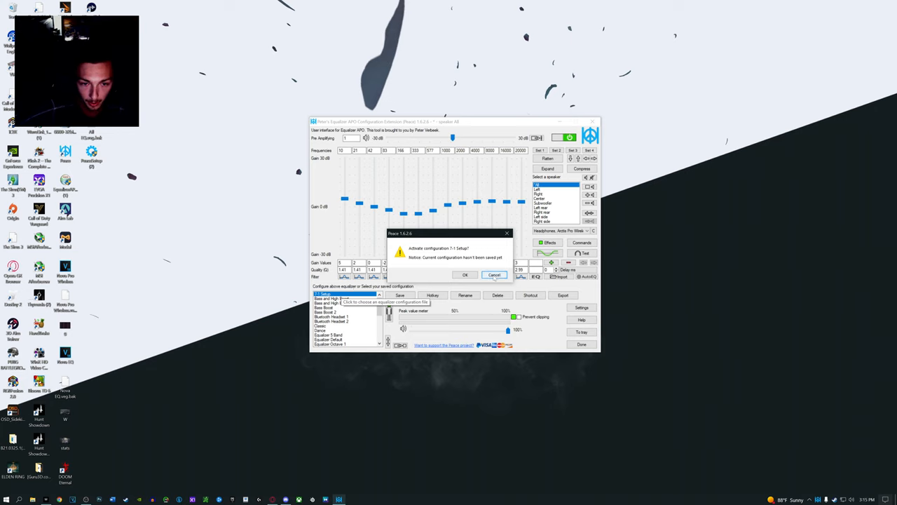
pyautogui.click(464, 274)
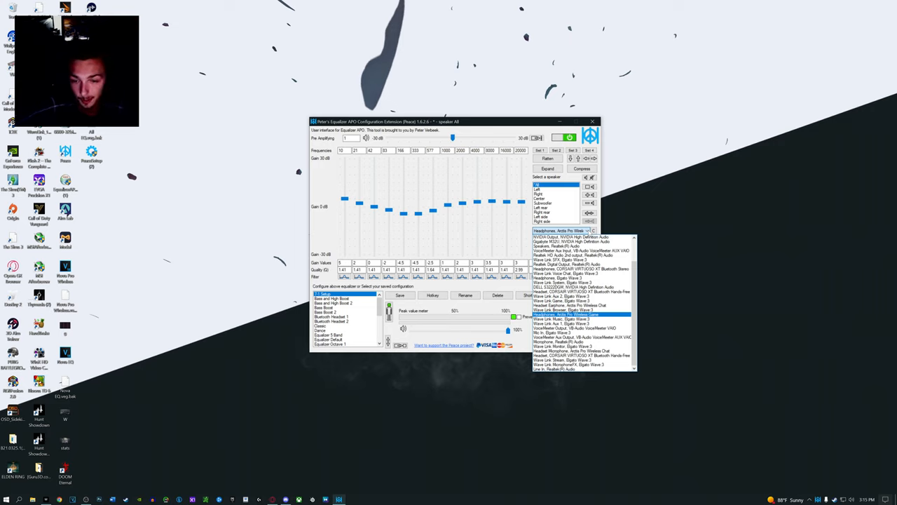
# Step: Target Headphones, Arctis Pro Wireless Game as the equalized device
pyautogui.click(566, 314)
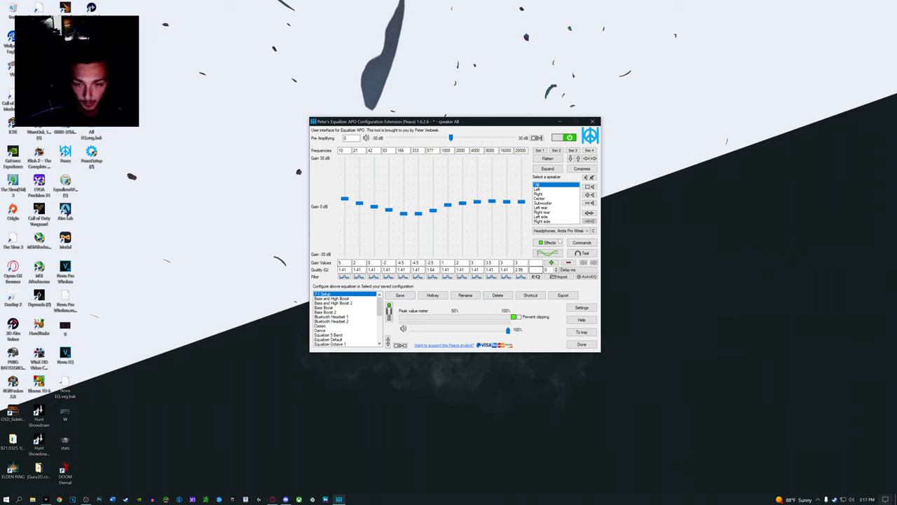
pyautogui.moveTo(550, 243)
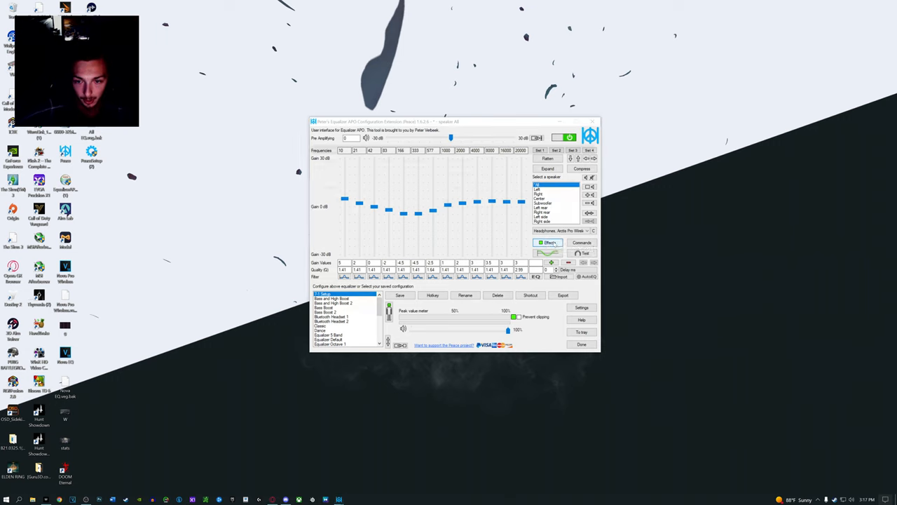
# Step: Open the Effects panel and its Surround effect settings with center, side and rear delays
pyautogui.click(549, 242)
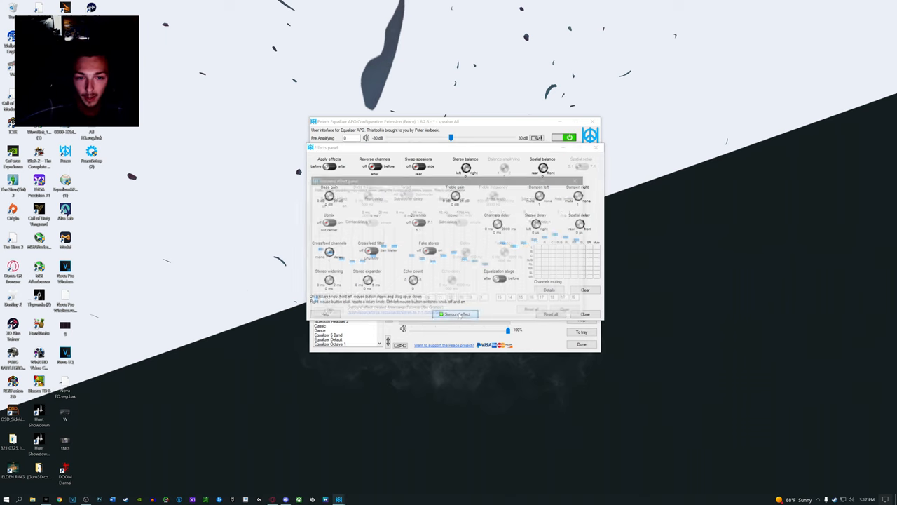
pyautogui.click(457, 313)
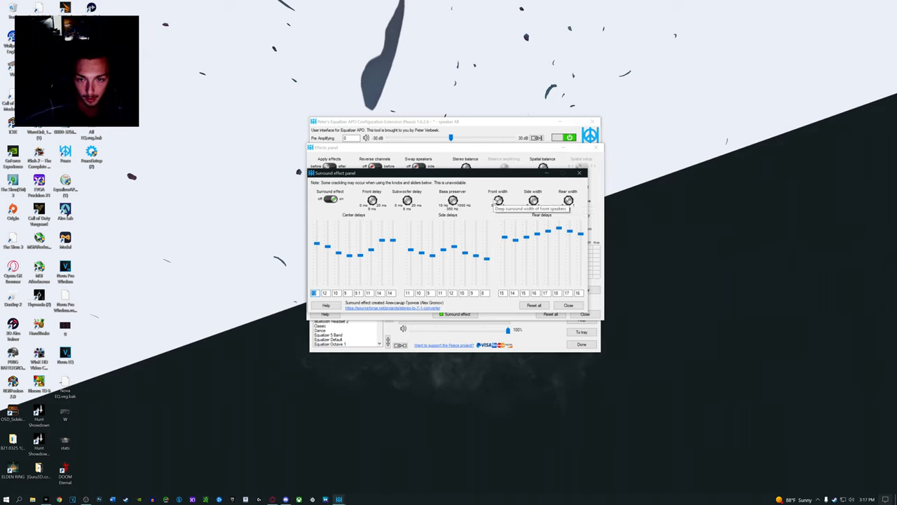
pyautogui.moveTo(497, 201)
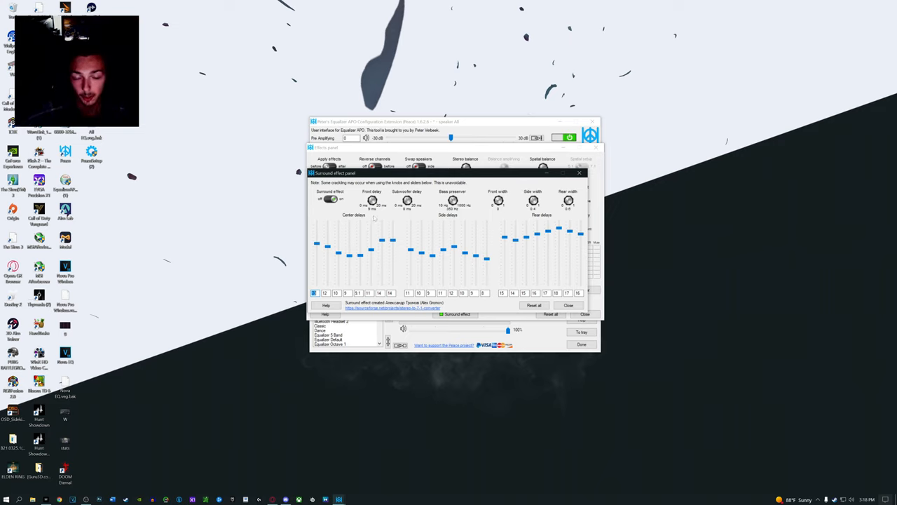
pyautogui.moveTo(559, 232)
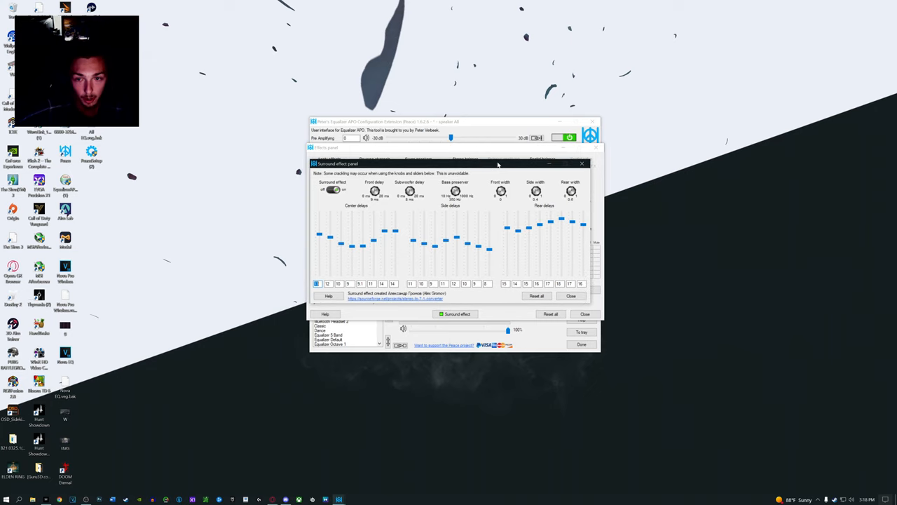
# Step: Turn the Surround effect off and close its panel
pyautogui.click(333, 190)
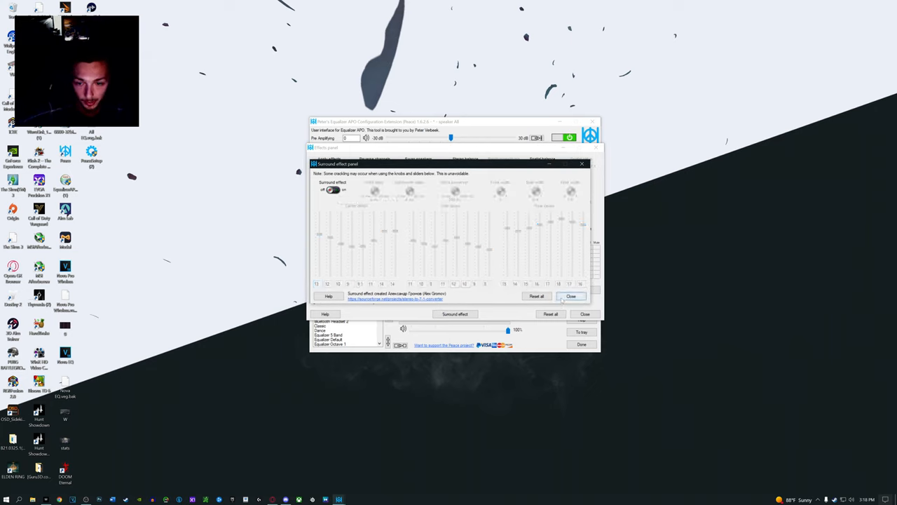
pyautogui.click(571, 295)
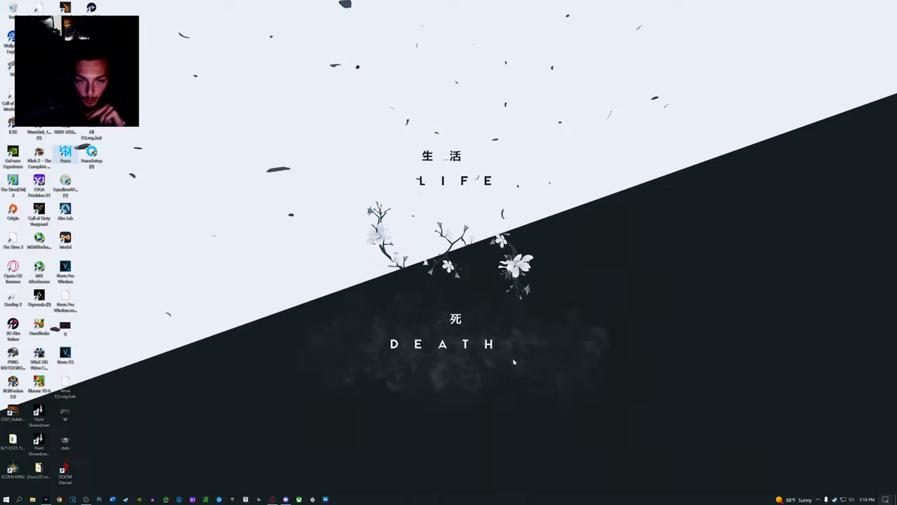
pyautogui.moveTo(298, 388)
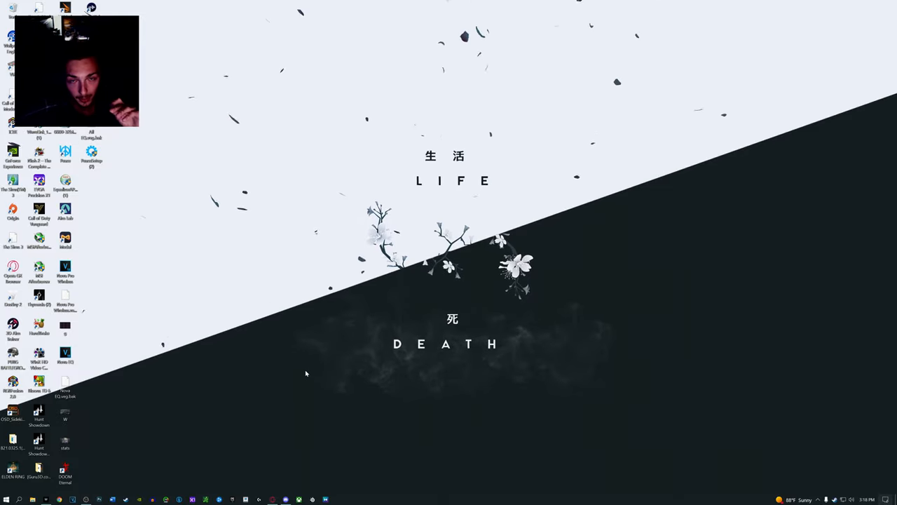
# Step: Search Microsoft Store for 'dolb' and open the Dolby Access app page
pyautogui.click(13, 499)
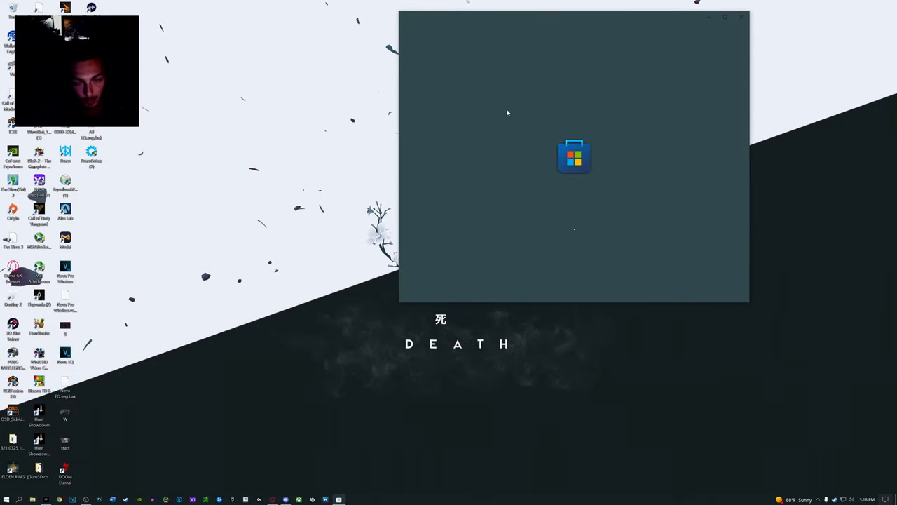
pyautogui.moveTo(561, 117)
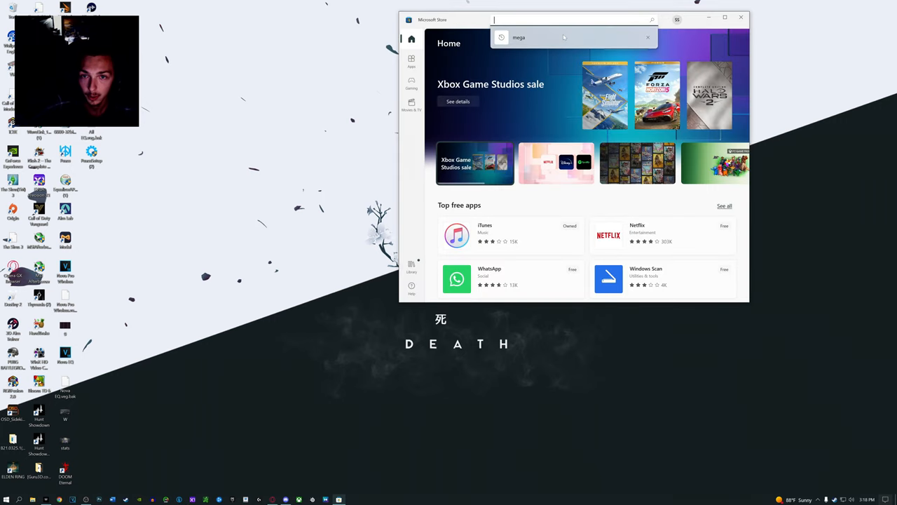
pyautogui.write('dolb')
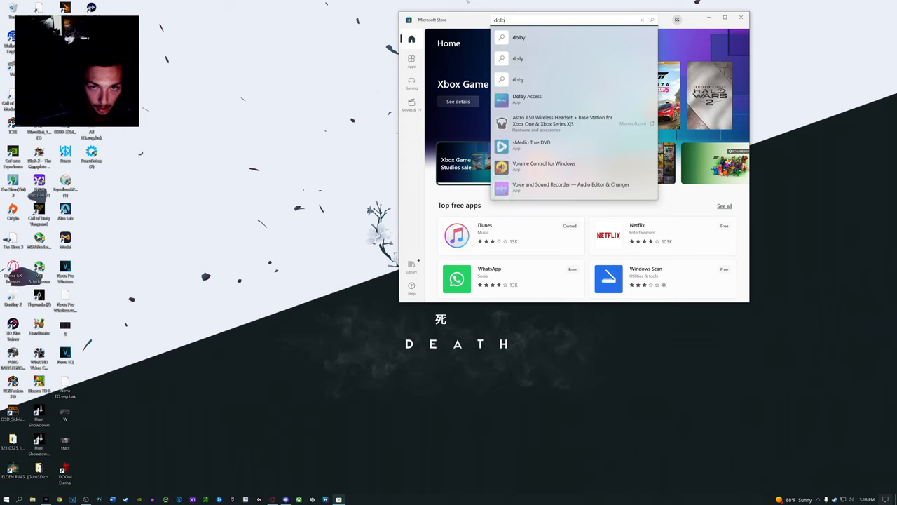
pyautogui.click(526, 99)
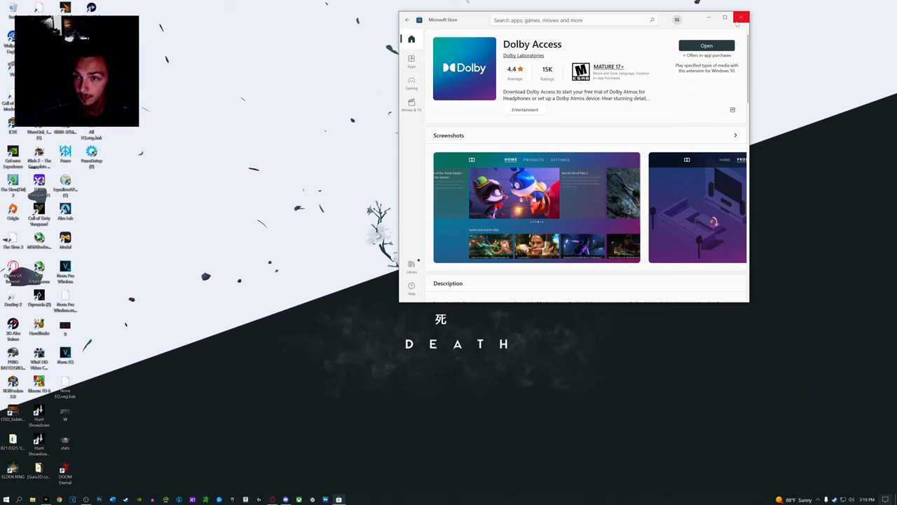
# Step: Launch Dolby Access from the Store and view its PRODUCTS page
pyautogui.click(706, 45)
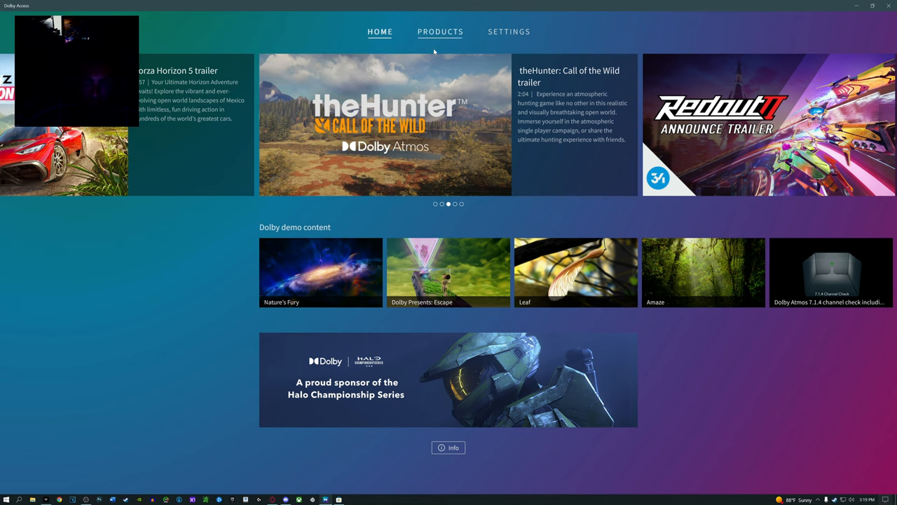
pyautogui.click(440, 32)
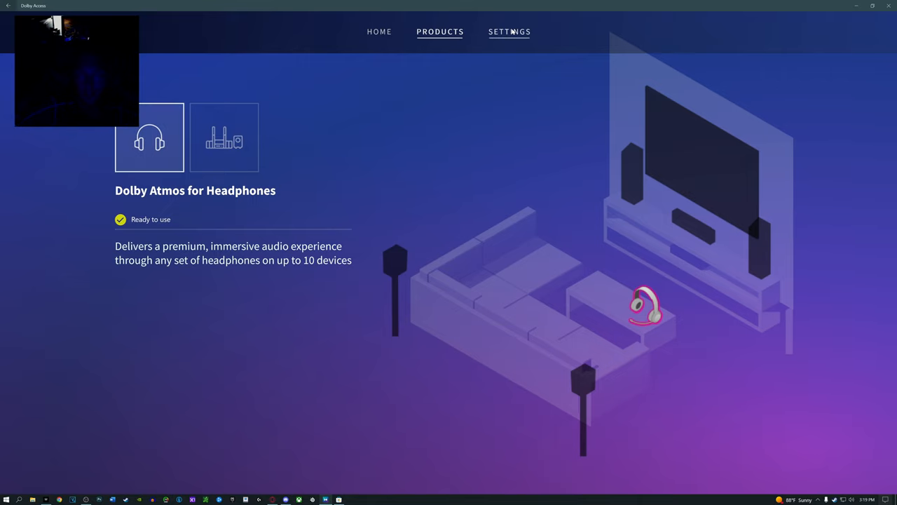
# Step: Open Dolby Access settings for Custom 1 and toggle Surround virtualizer off, then back on
pyautogui.click(509, 32)
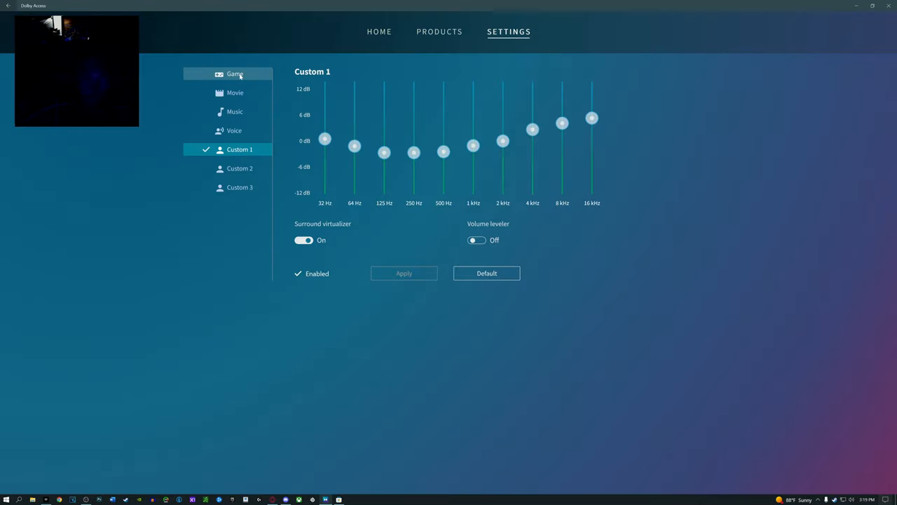
pyautogui.moveTo(235, 111)
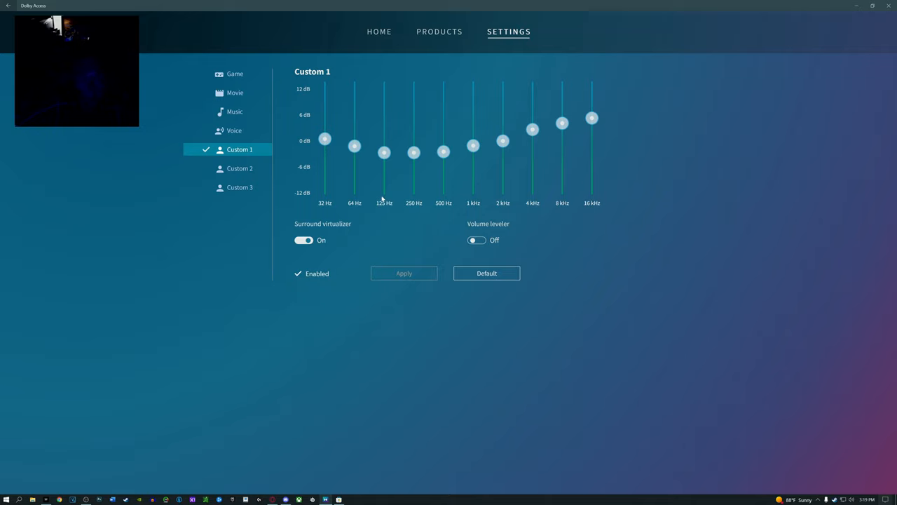
pyautogui.moveTo(375, 148)
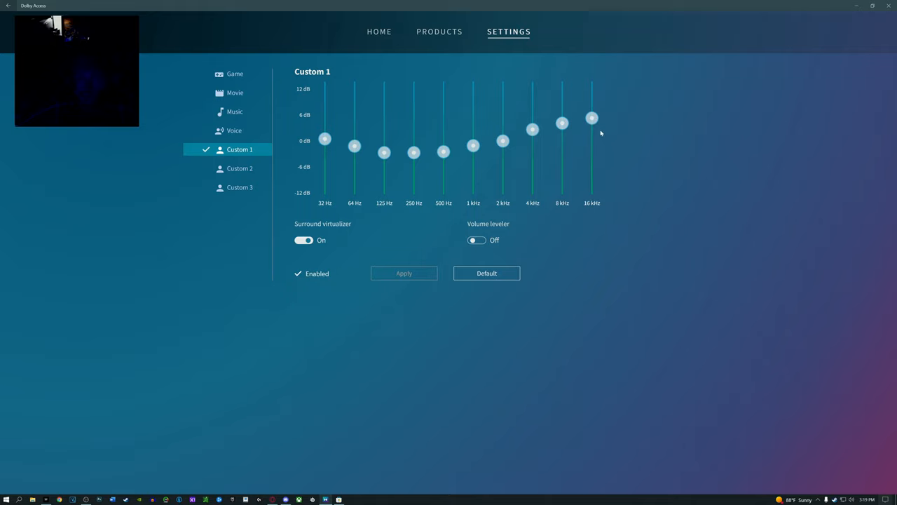
pyautogui.moveTo(612, 129)
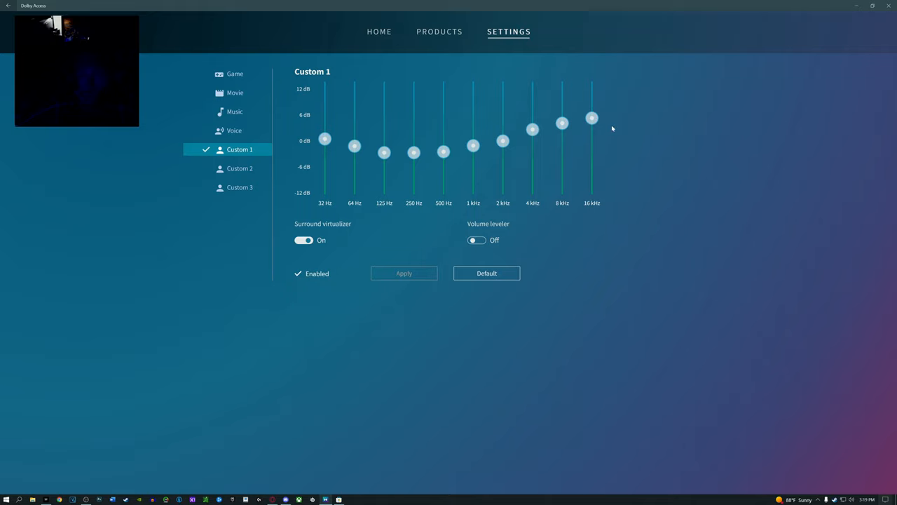
pyautogui.moveTo(377, 132)
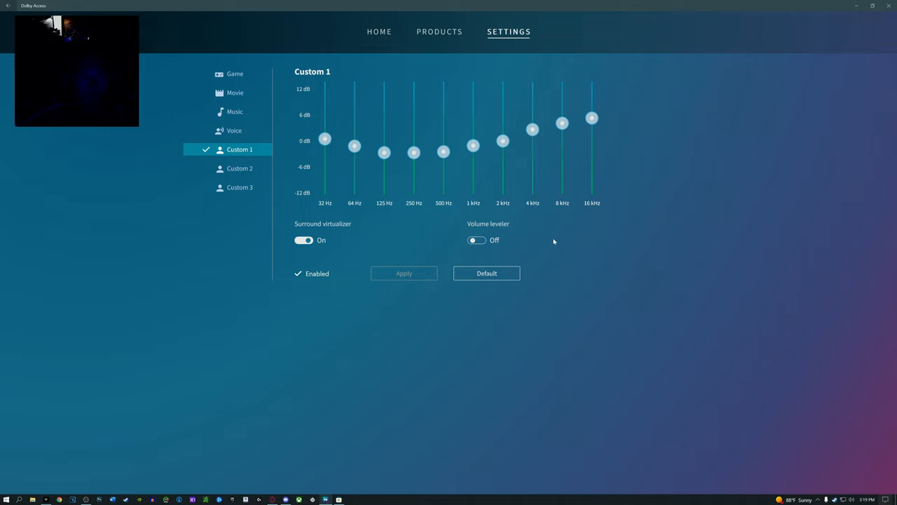
pyautogui.click(303, 240)
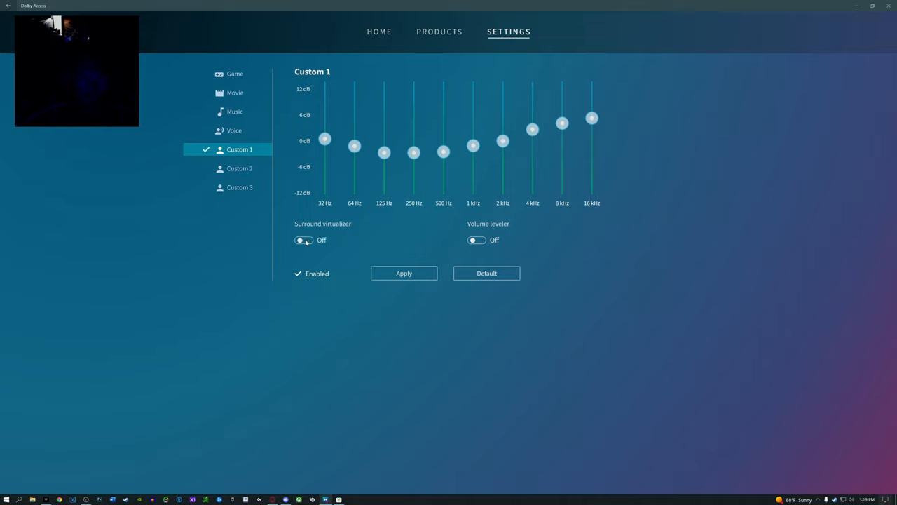
pyautogui.click(303, 239)
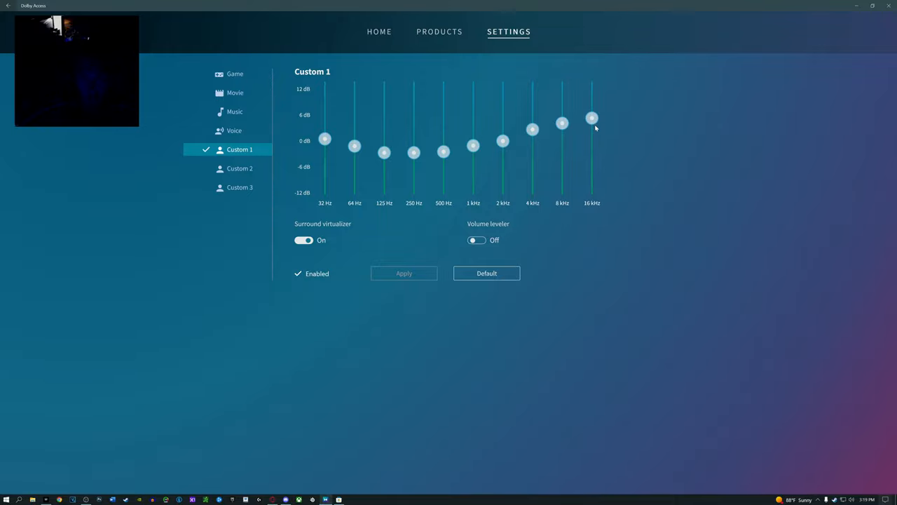
pyautogui.moveTo(662, 263)
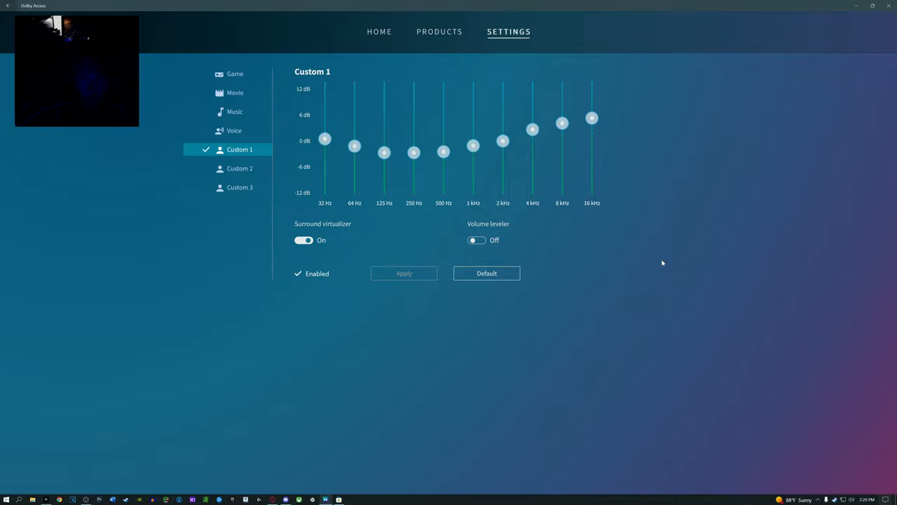